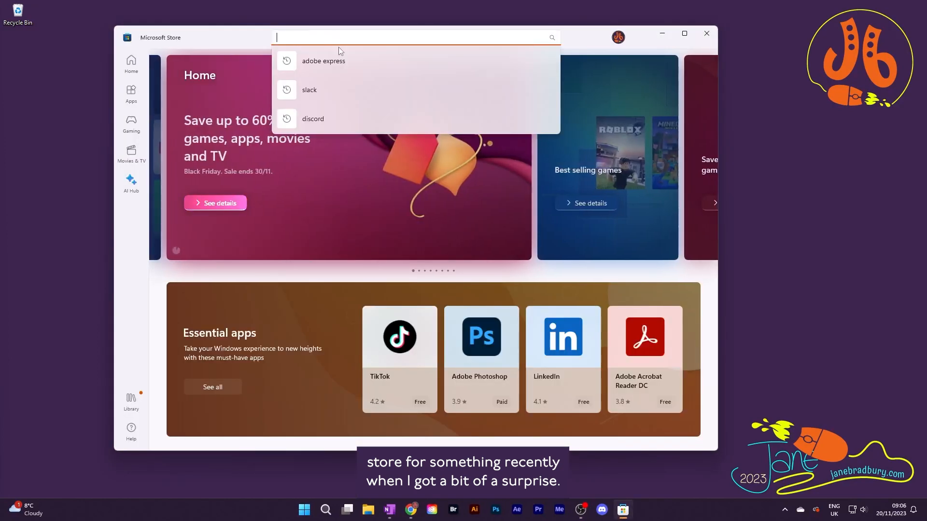
Search Microsoft Store for 'adobe express' and install the Adobe Express app.
left_click(323, 61)
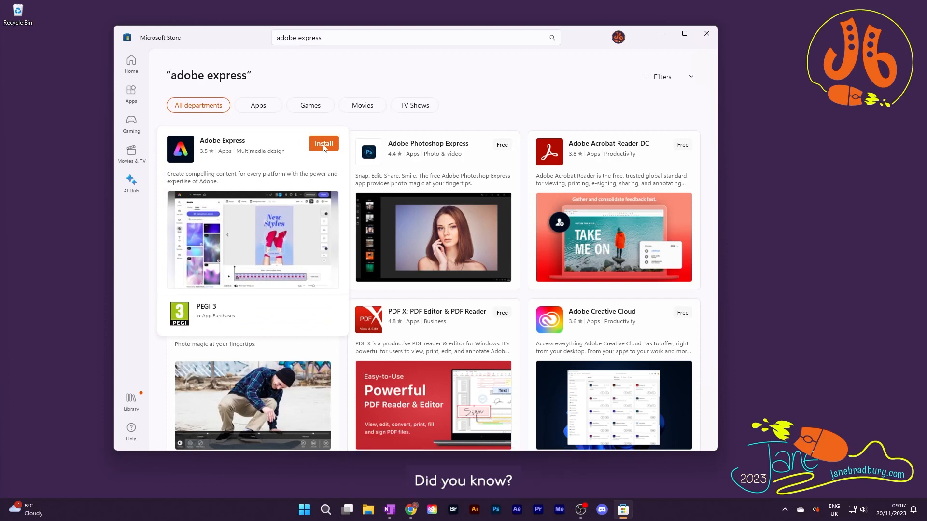
left_click(323, 143)
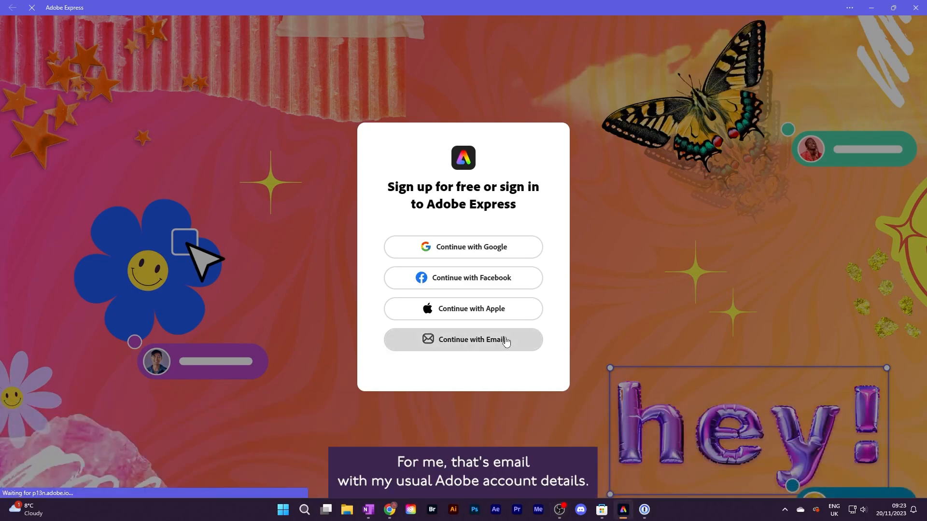
Sign in to Adobe Express with the existing Adobe account email.
left_click(463, 339)
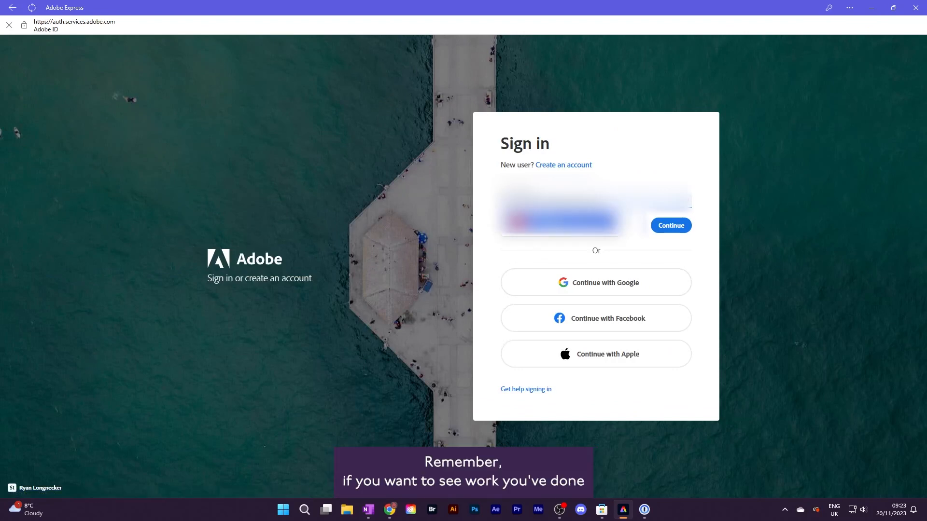
left_click(671, 225)
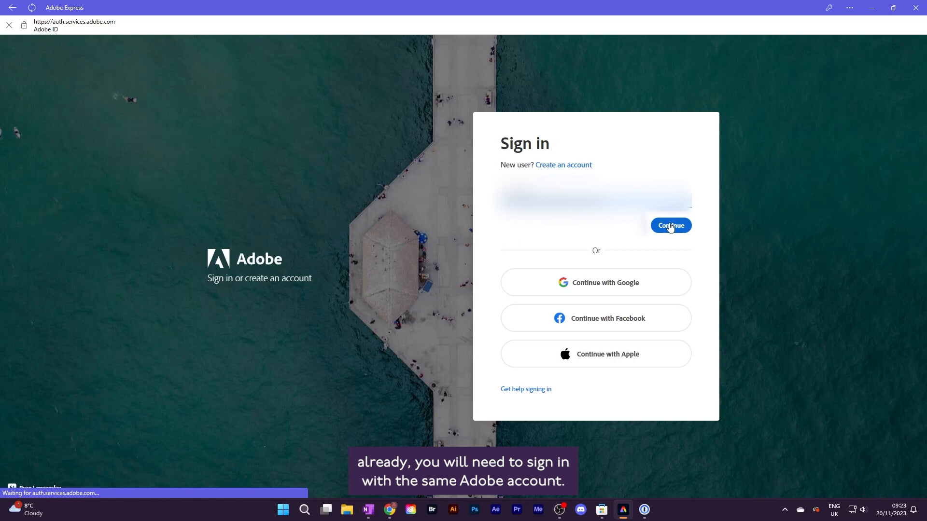
left_click(670, 225)
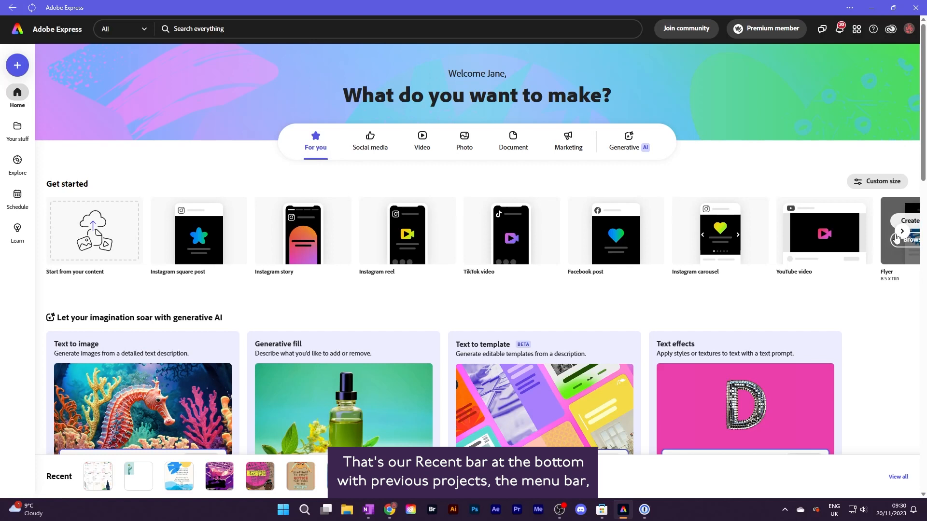
mouse_move(370, 143)
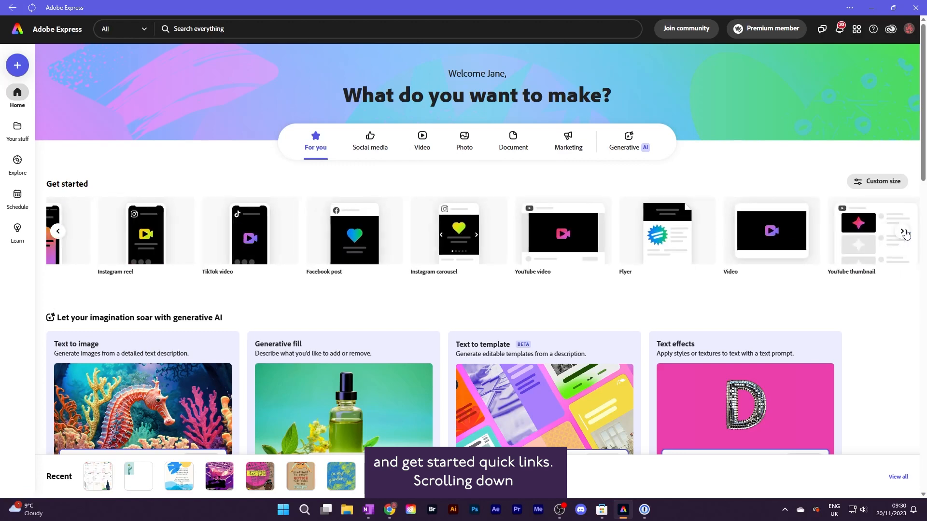
scroll("down", 3)
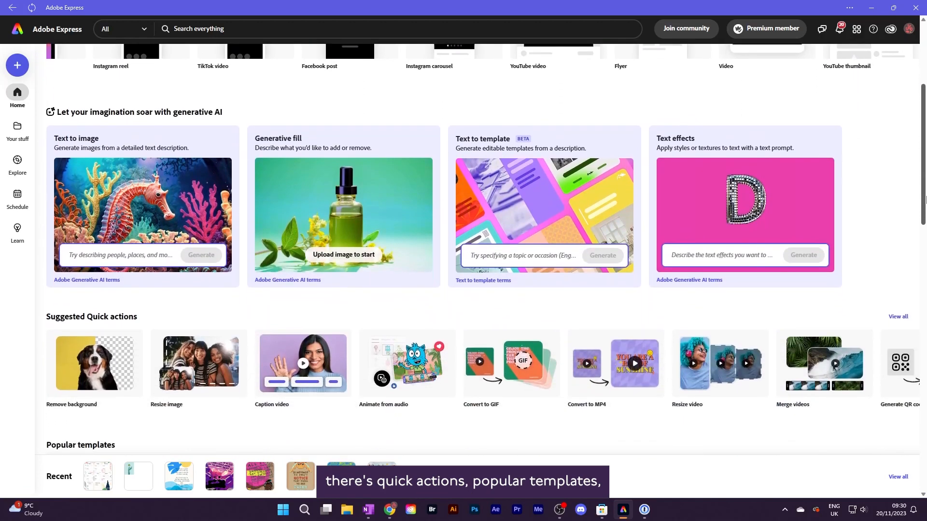
scroll("down", 3)
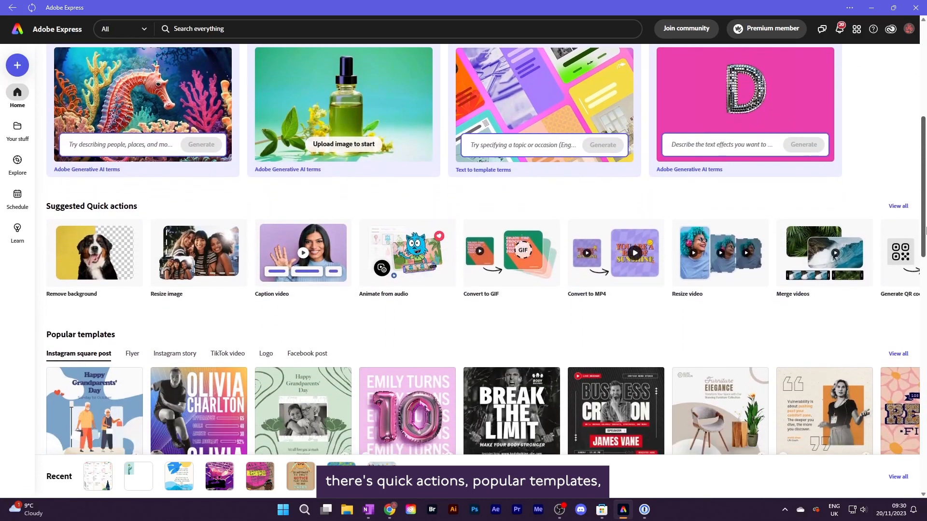
scroll("down", 3)
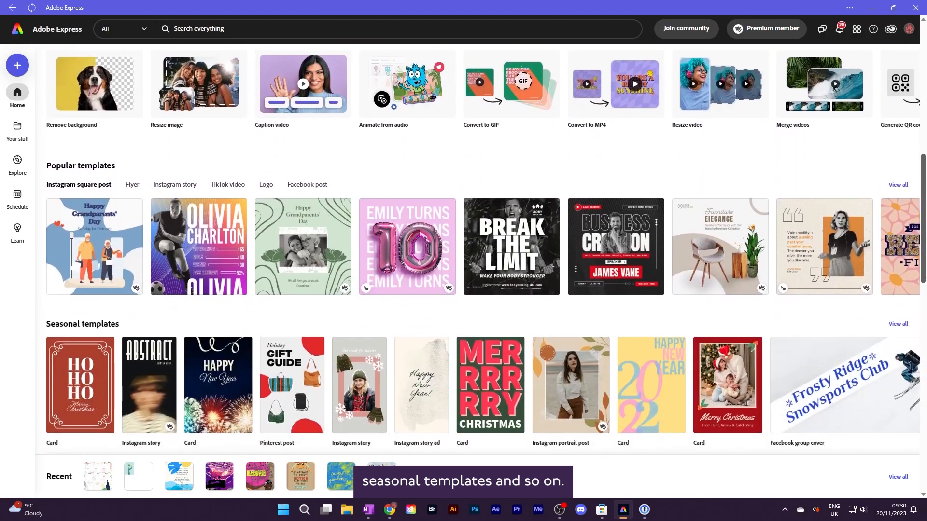
scroll("down", 3)
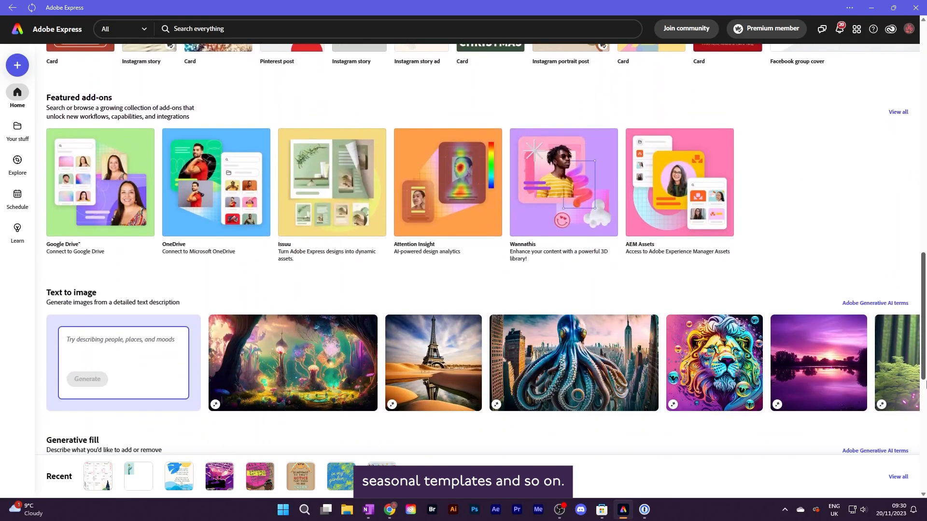
scroll("down", 3)
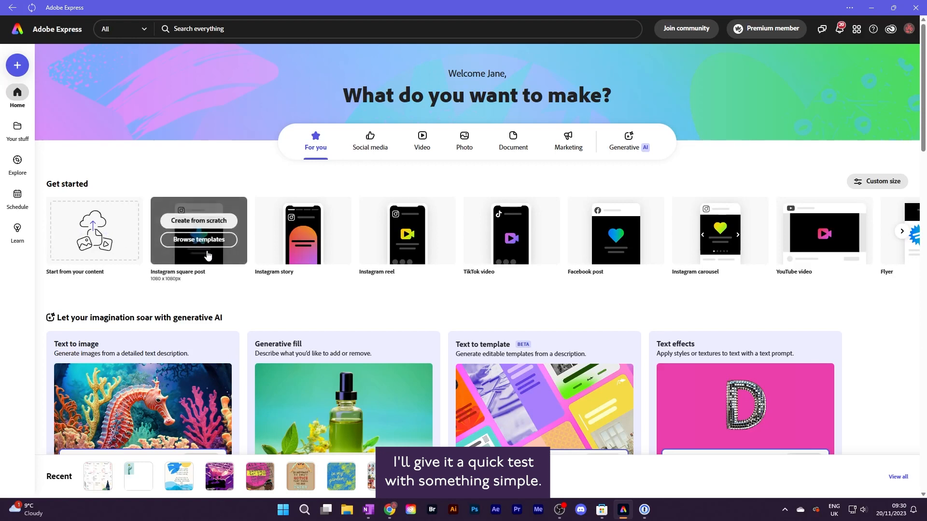
Open an Instagram square template and reword it to 'Did you know? Adobe Express has a Windows app'.
left_click(199, 242)
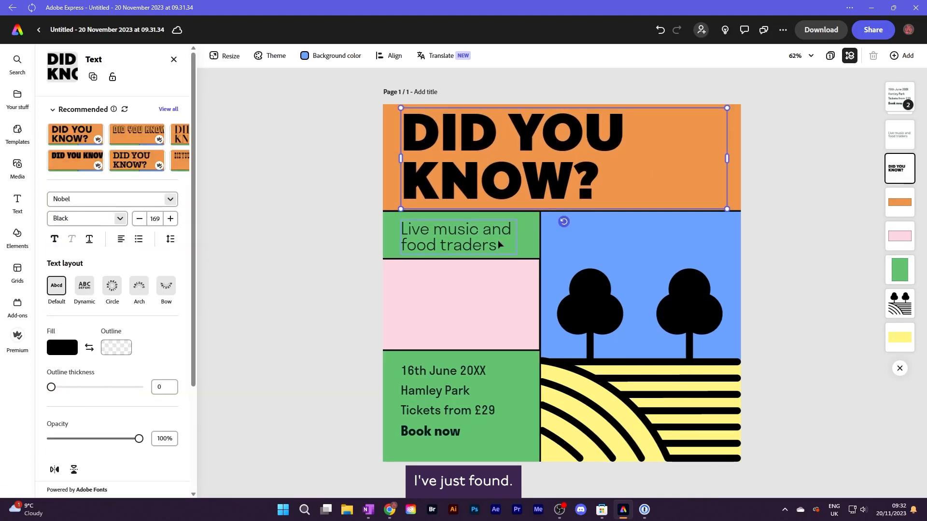
left_click(18, 132)
type("WINDOWS APP")
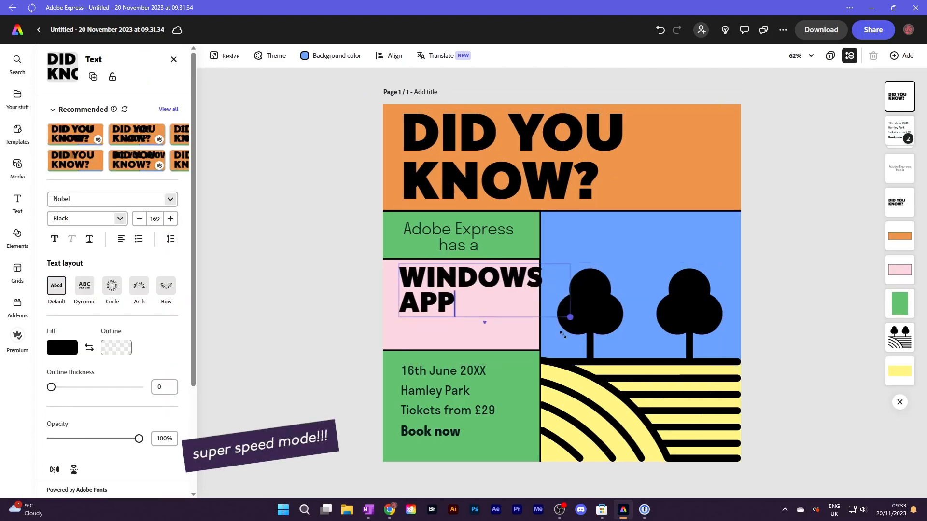
left_click(84, 289)
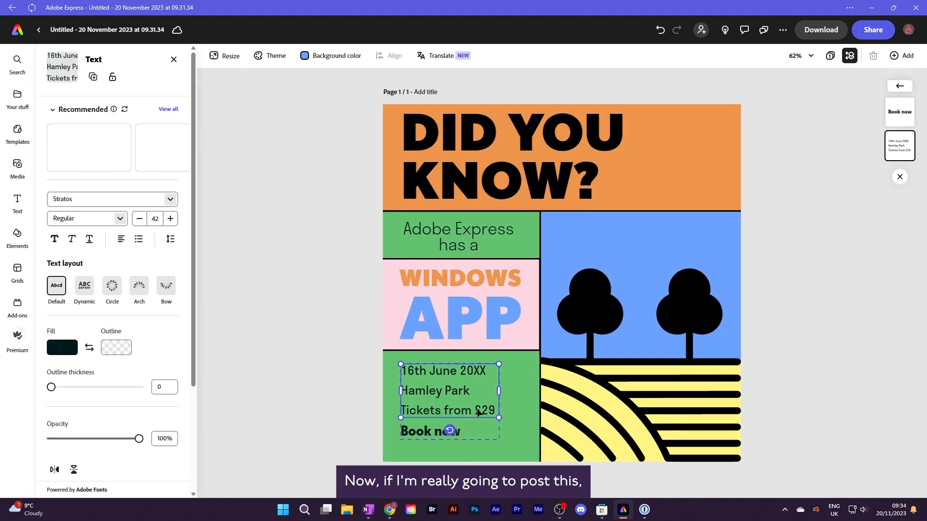
left_click(17, 132)
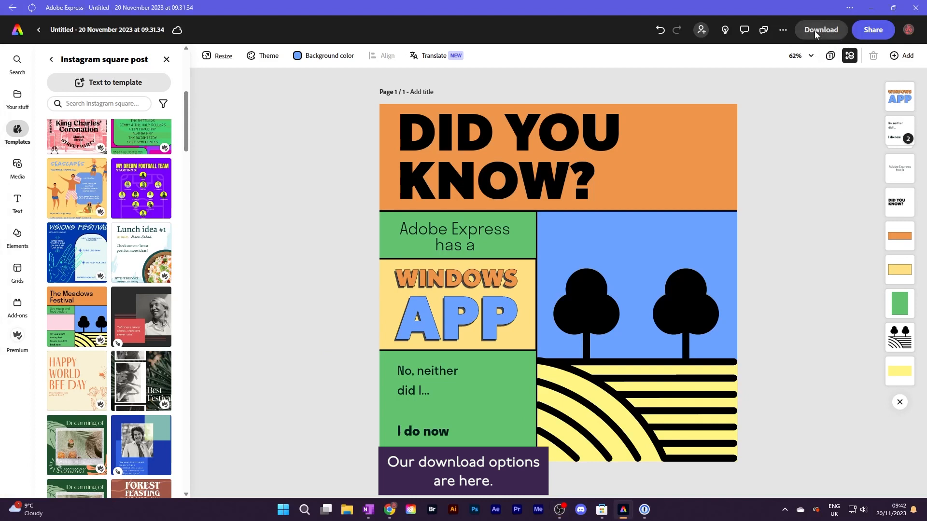
Schedule the design to the Instagram channel for Friday 24 November 2023 at 10:43.
left_click(821, 29)
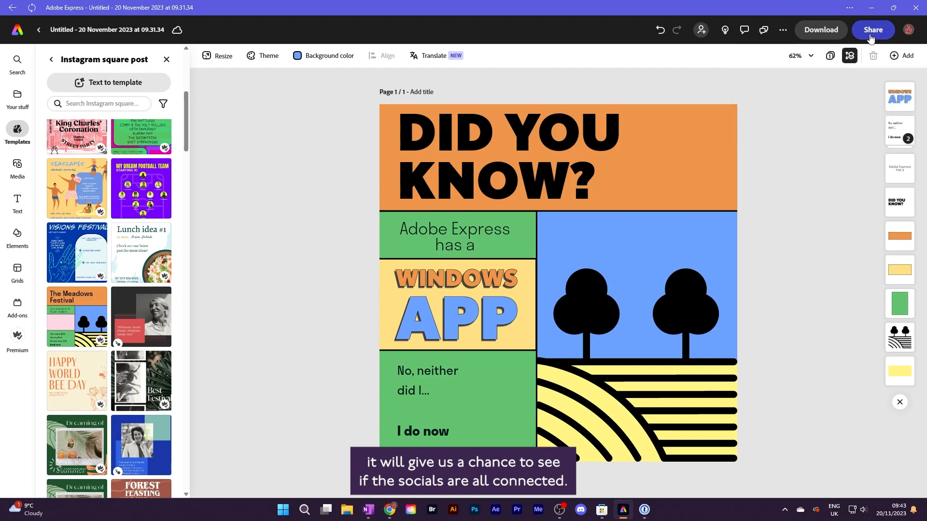
left_click(871, 29)
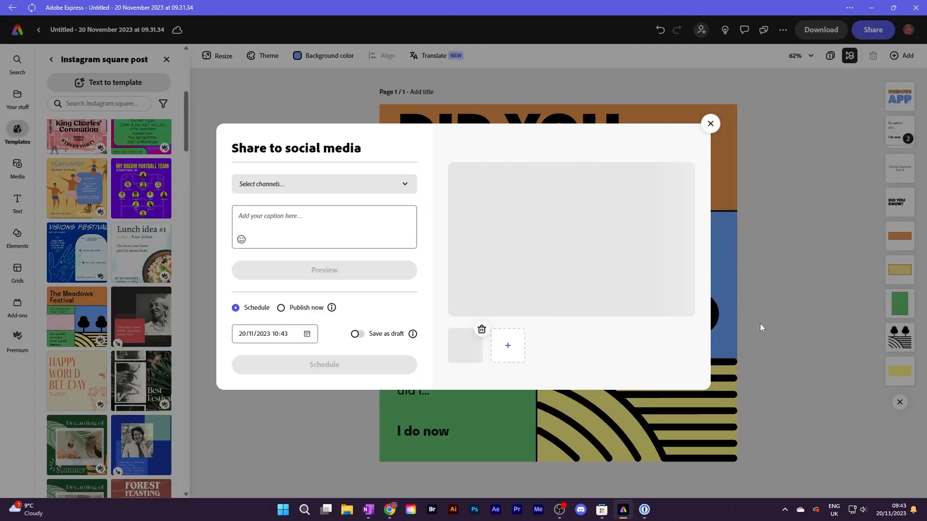
left_click(323, 184)
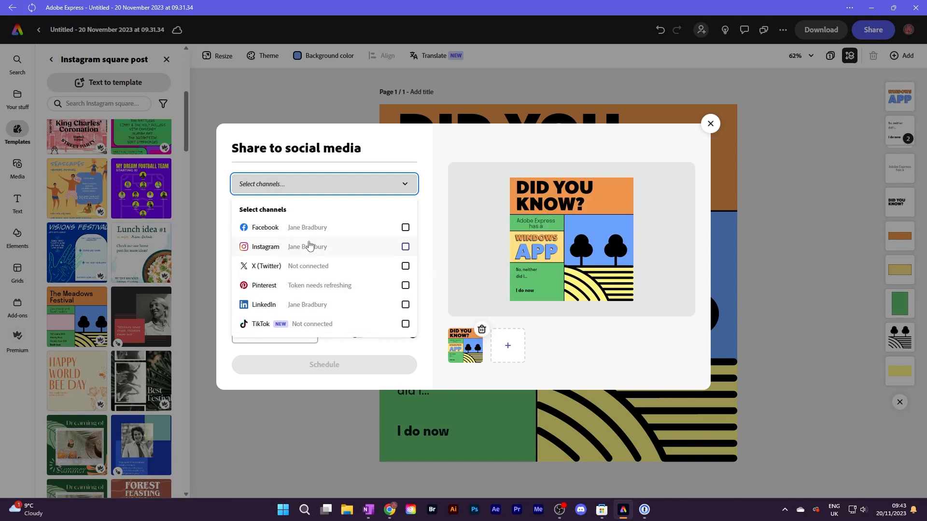
left_click(405, 246)
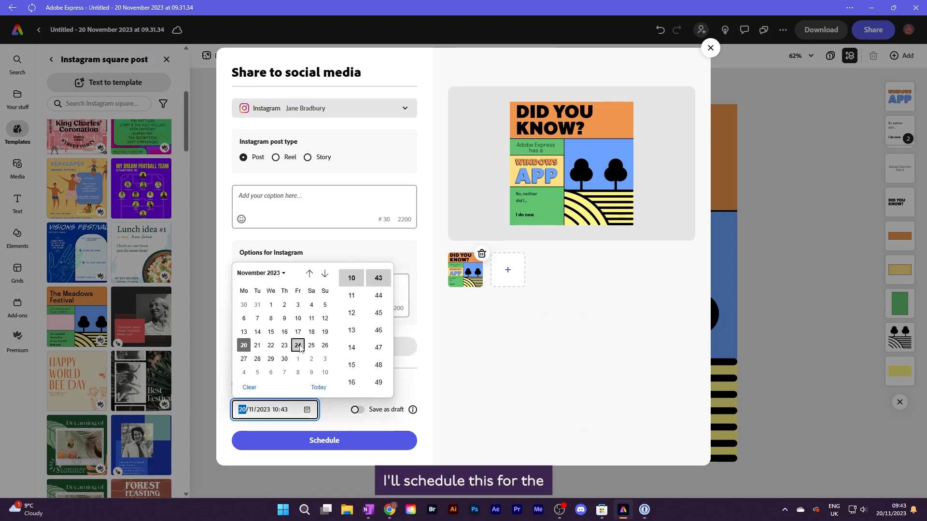
left_click(297, 346)
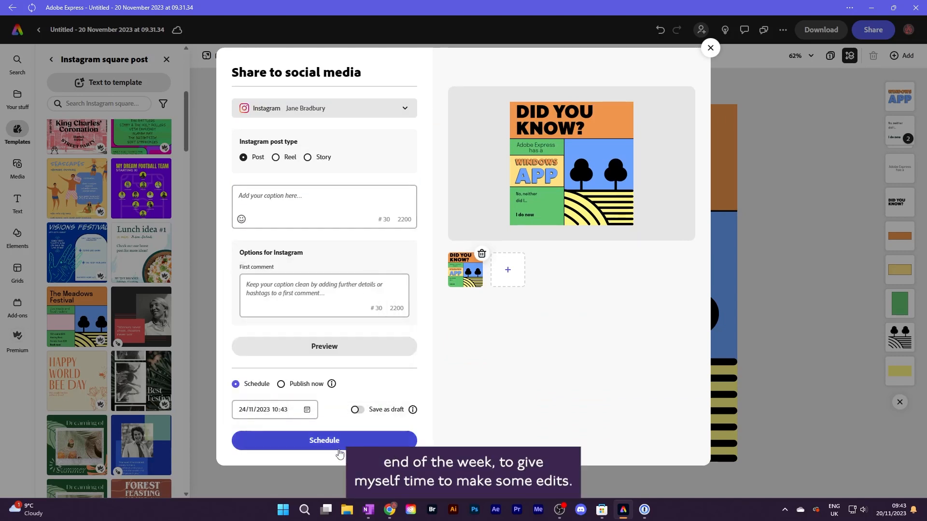
left_click(710, 48)
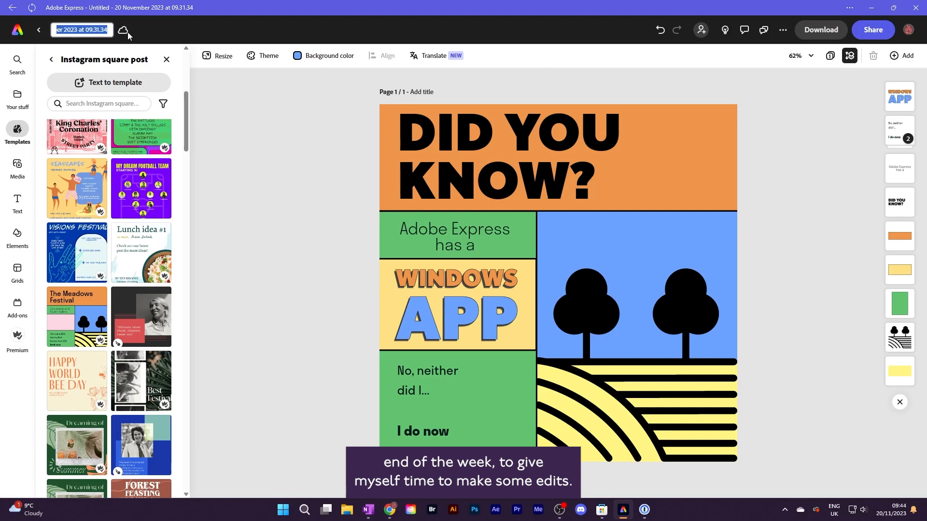
Rename the design to '20231120-DidYouKnow' and return to the home screen.
type("2023")
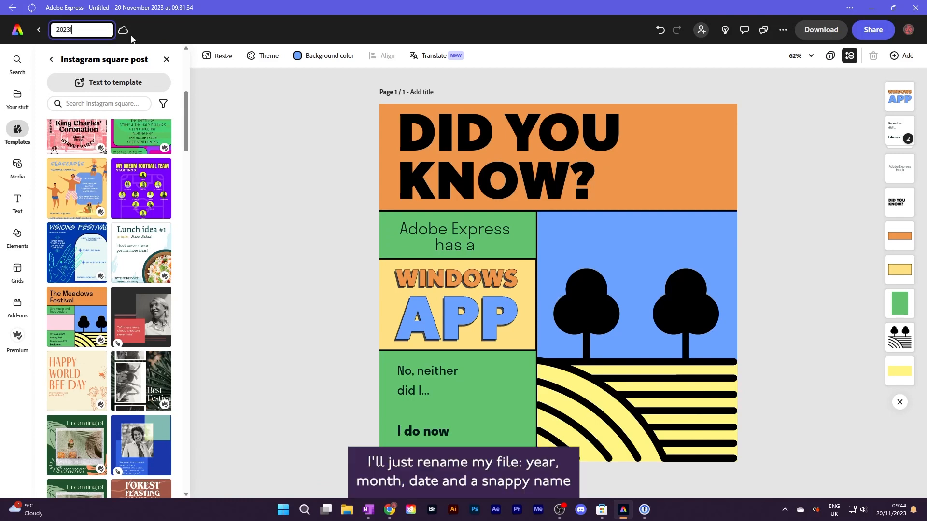
type("31120-didYouKnow")
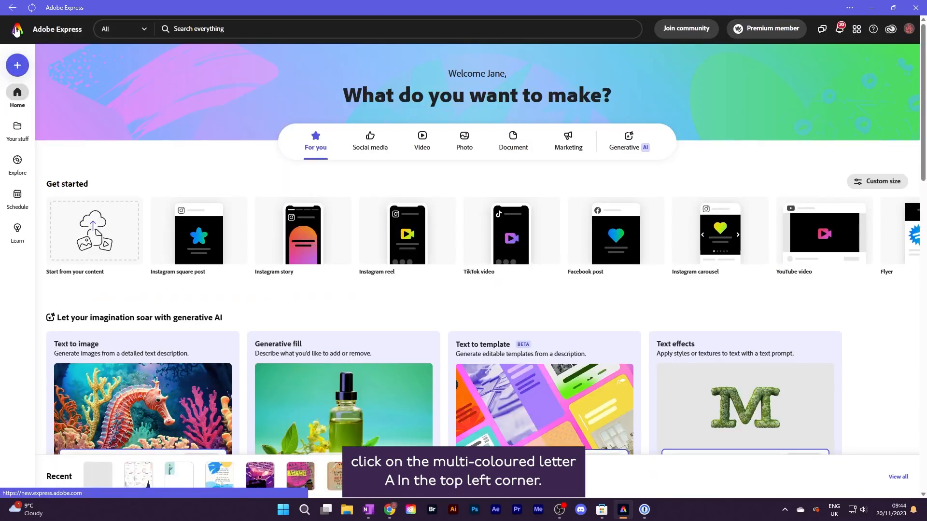
Confirm the 24 November Instagram post on the schedule, then view Your stuff full screen.
left_click(17, 198)
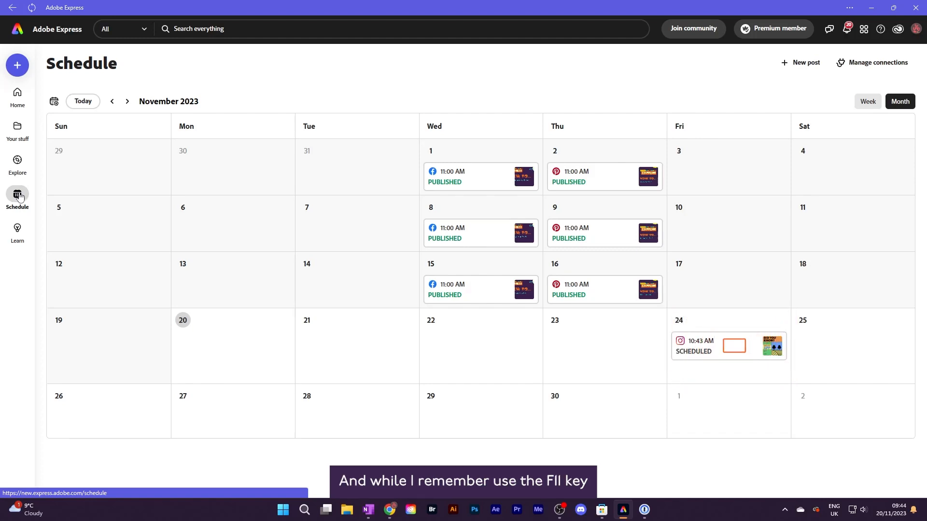
left_click(18, 129)
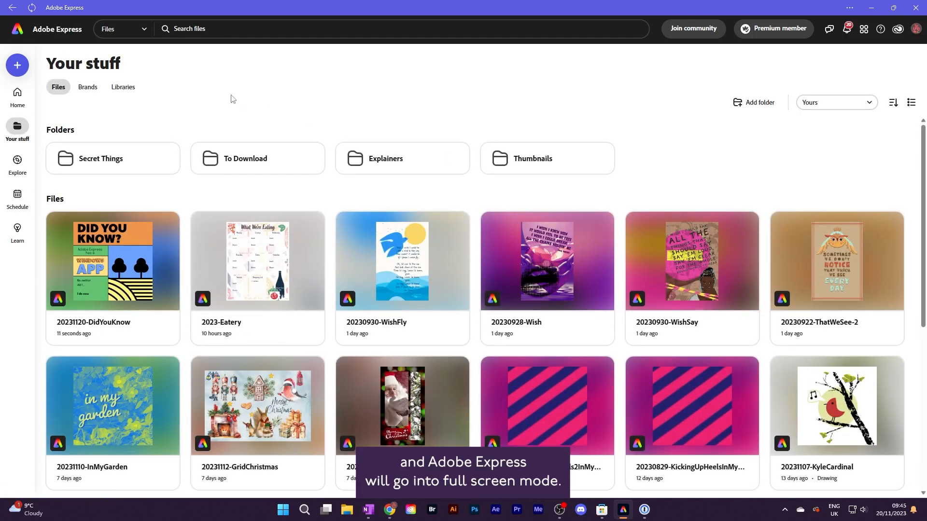
key("F11")
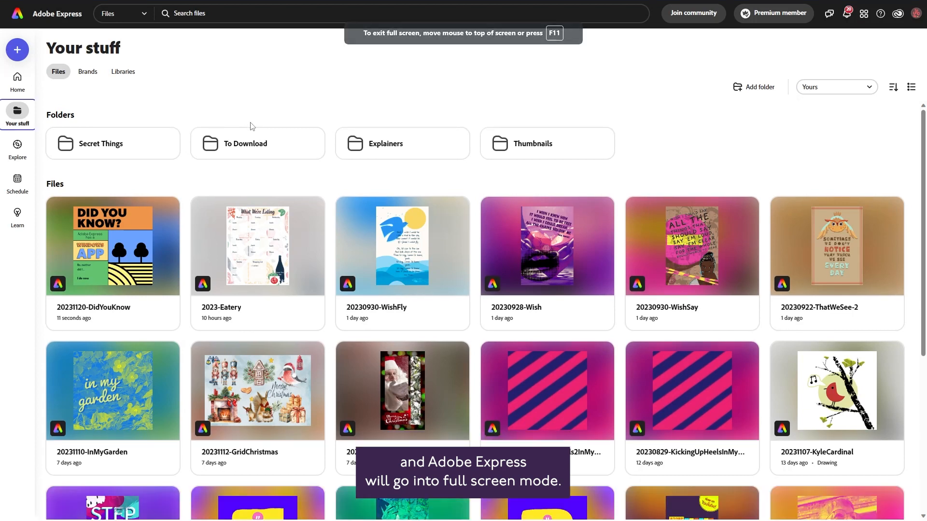